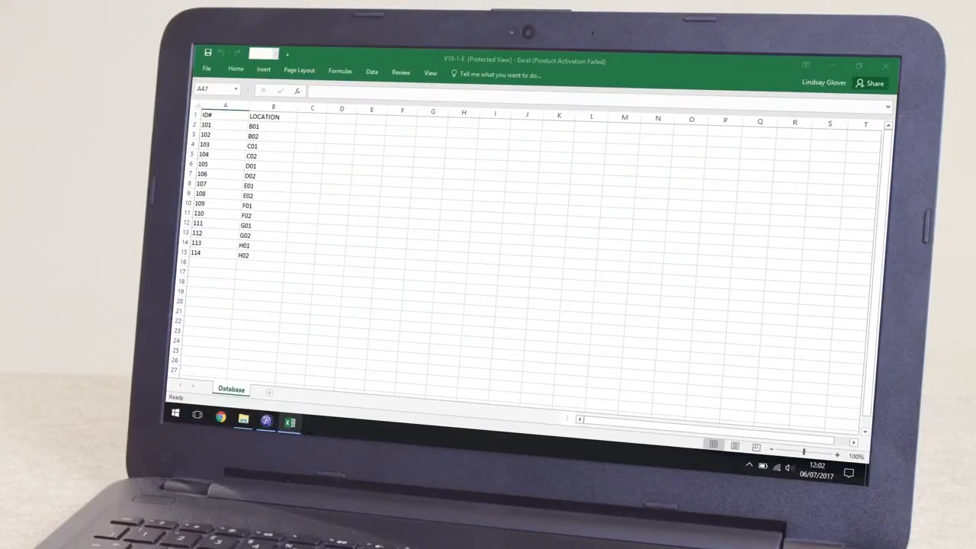
{"action": "mouse_move", "coordinate": [318, 342]}
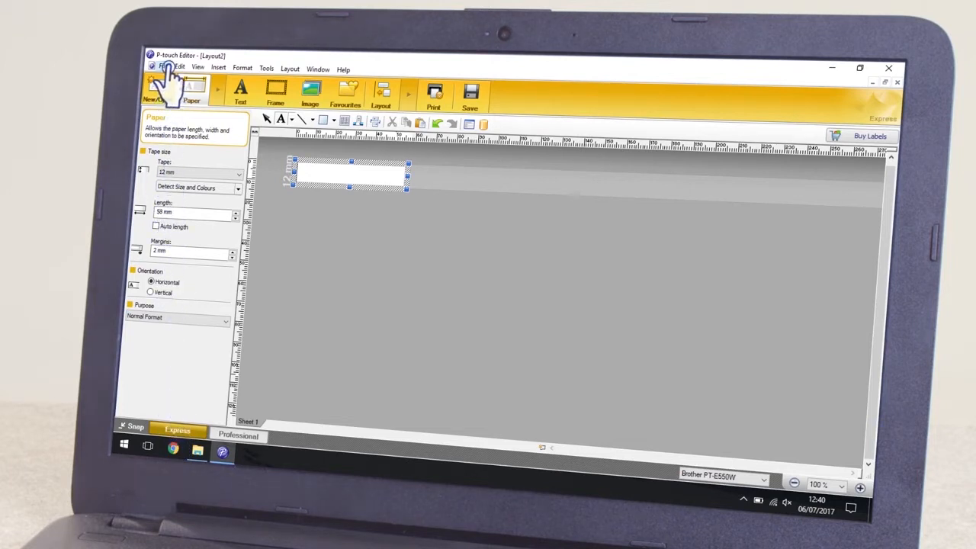
Show the File menu to reach the Database connection commands
{"action": "left_click", "coordinate": [164, 69]}
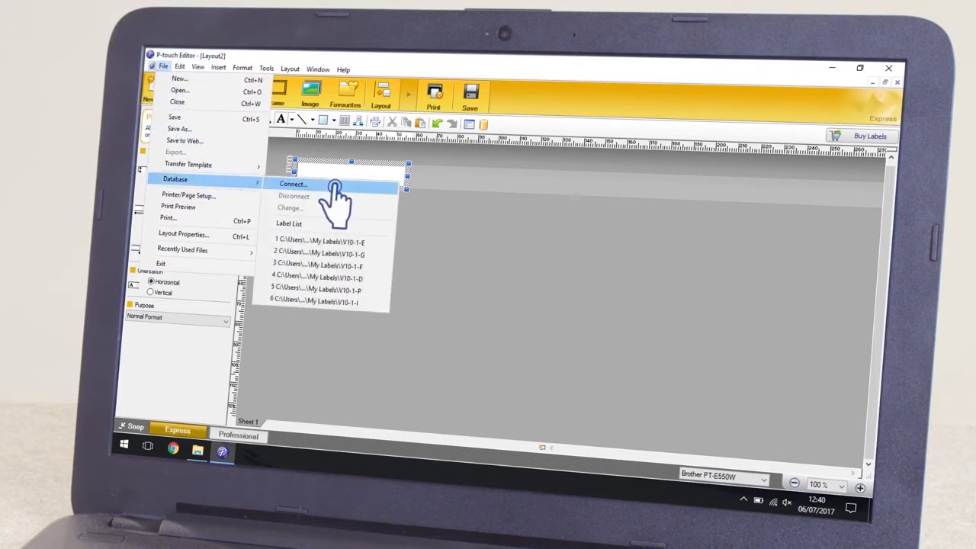
Connect the layout to the V10-1-E Excel spreadsheet with its header row used as field names
{"action": "left_click", "coordinate": [292, 183]}
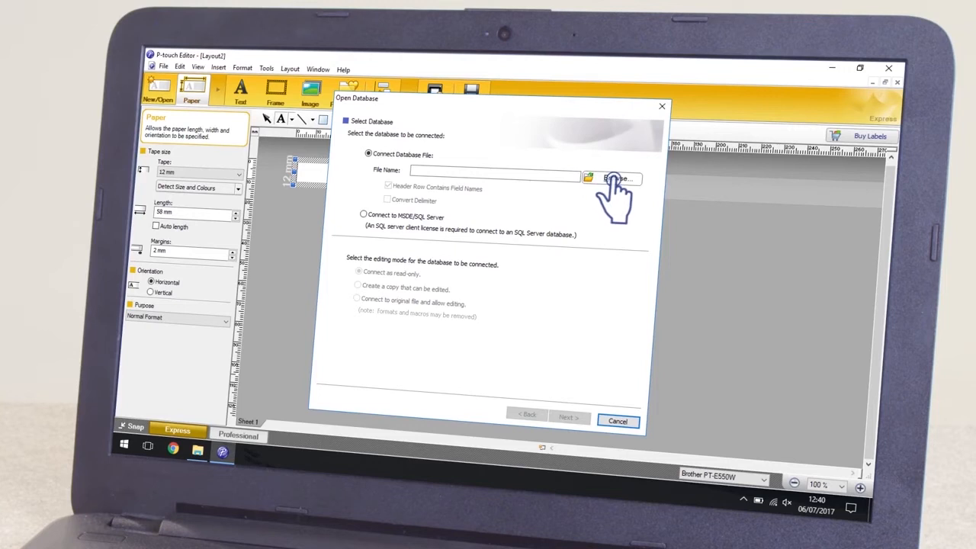
{"action": "left_click", "coordinate": [616, 178]}
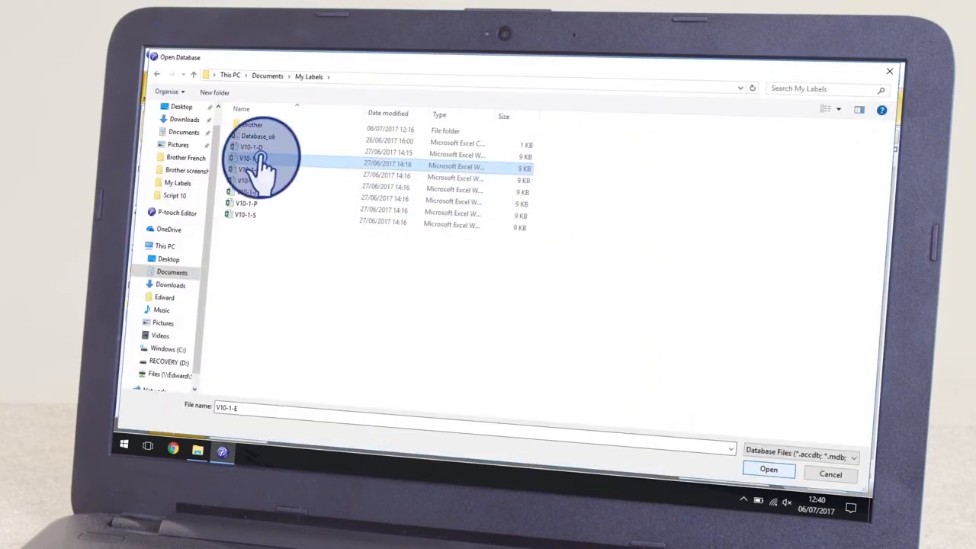
{"action": "left_click", "coordinate": [769, 470]}
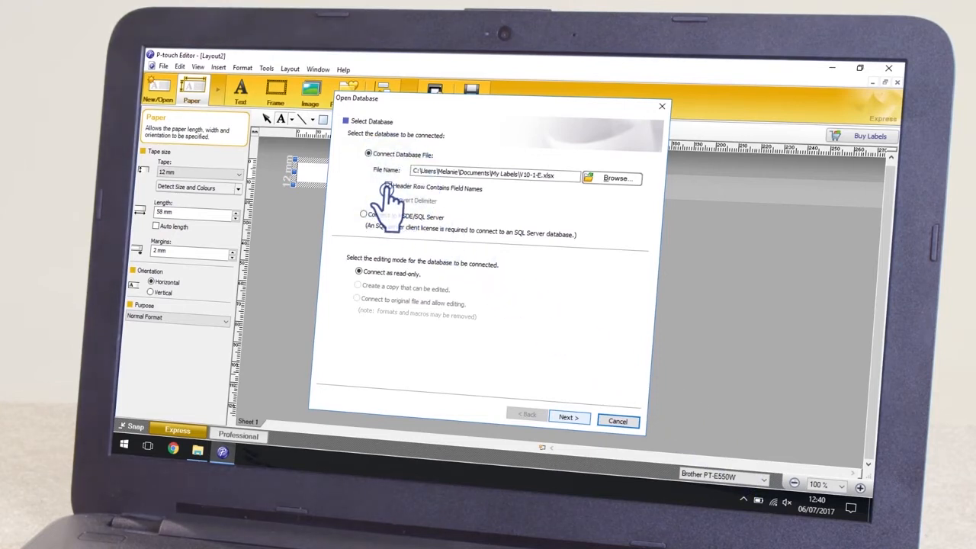
{"action": "left_click", "coordinate": [387, 187]}
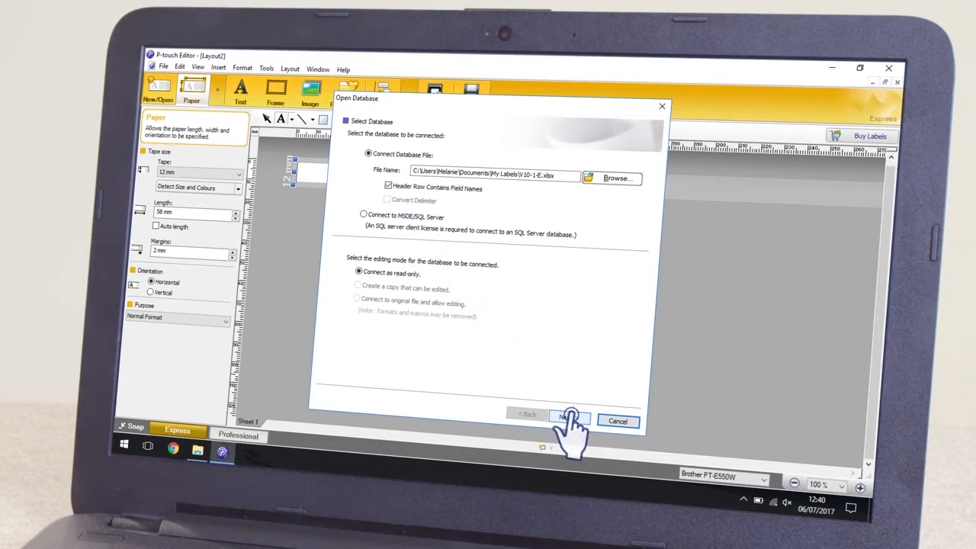
{"action": "left_click", "coordinate": [568, 418]}
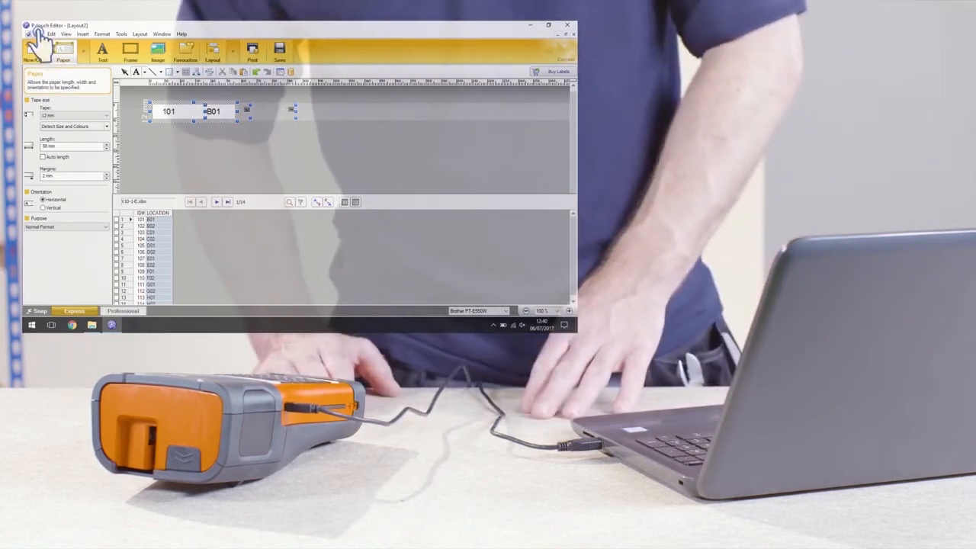
Transfer the template to Transfer Manager and assign key number 1 to the V10-1-E layout
{"action": "left_click", "coordinate": [37, 33]}
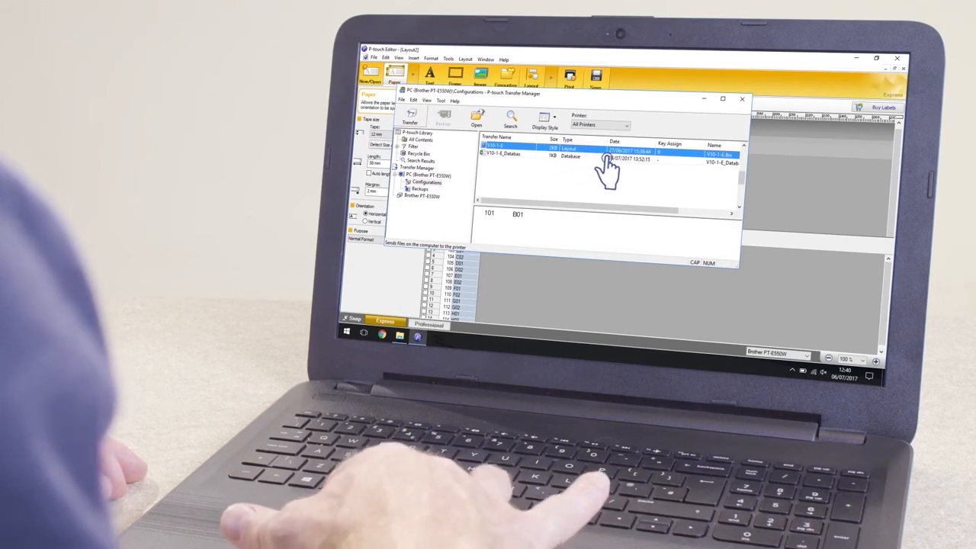
{"action": "mouse_move", "coordinate": [671, 165]}
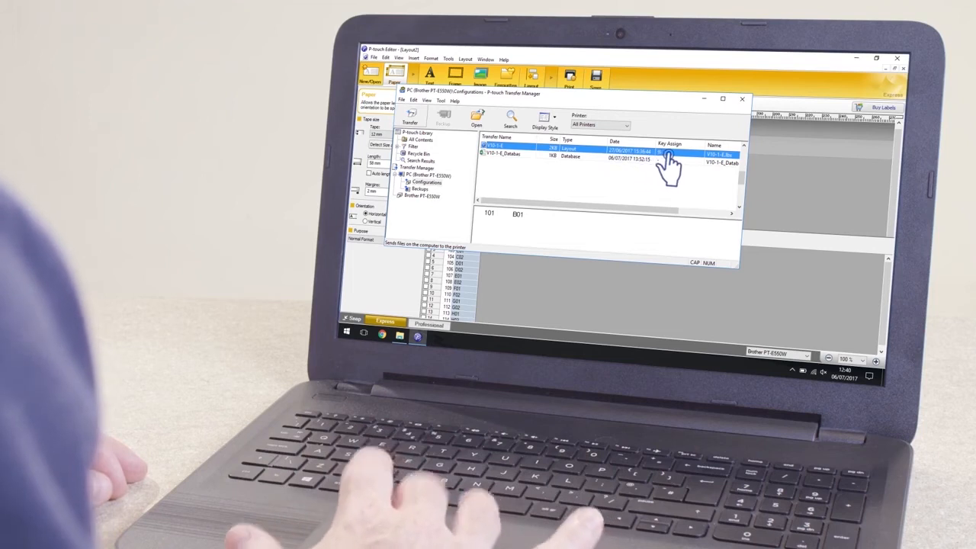
{"action": "right_click", "coordinate": [668, 146]}
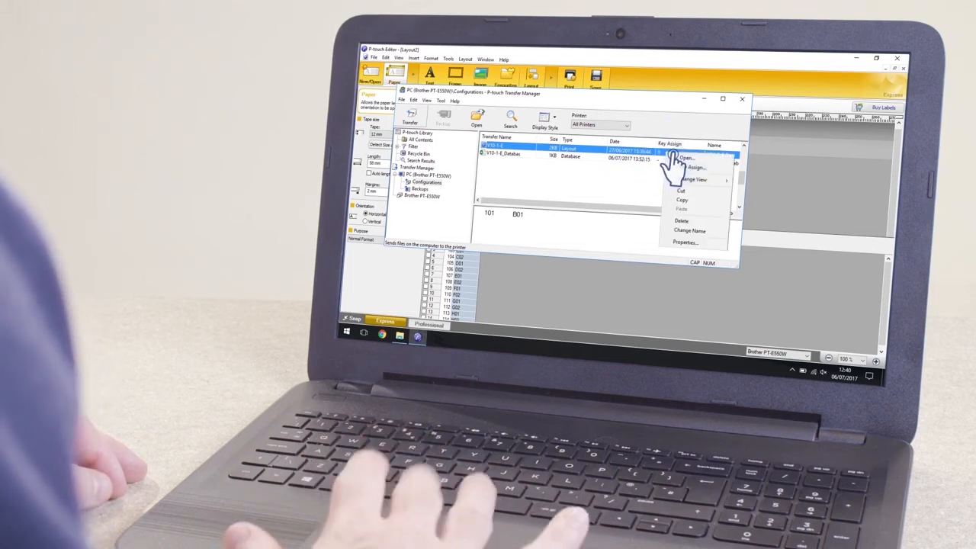
{"action": "left_click", "coordinate": [695, 166]}
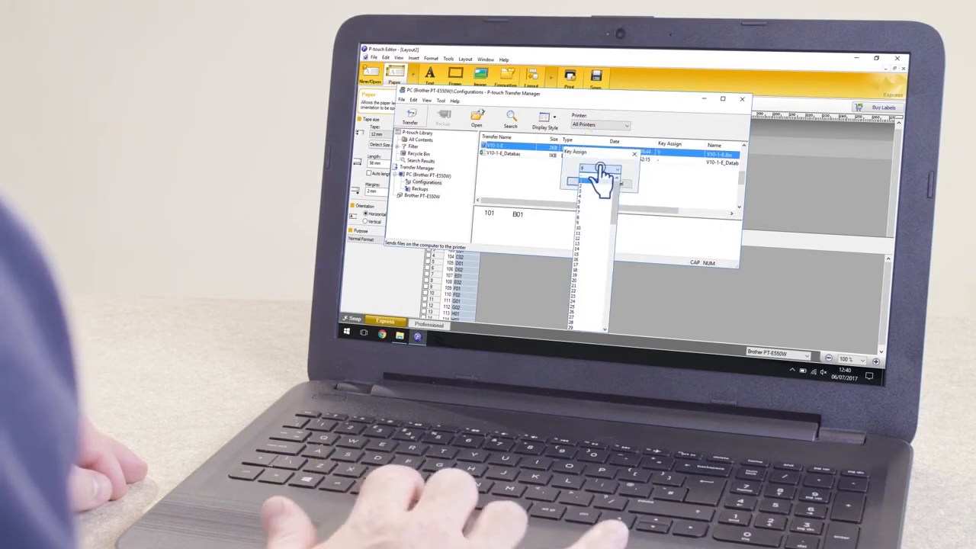
{"action": "left_click", "coordinate": [587, 167]}
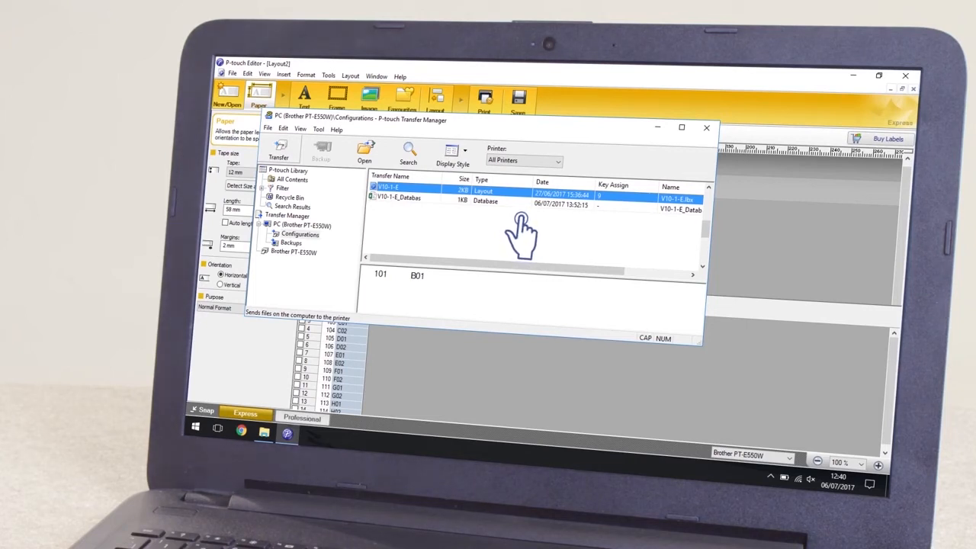
{"action": "mouse_move", "coordinate": [521, 237]}
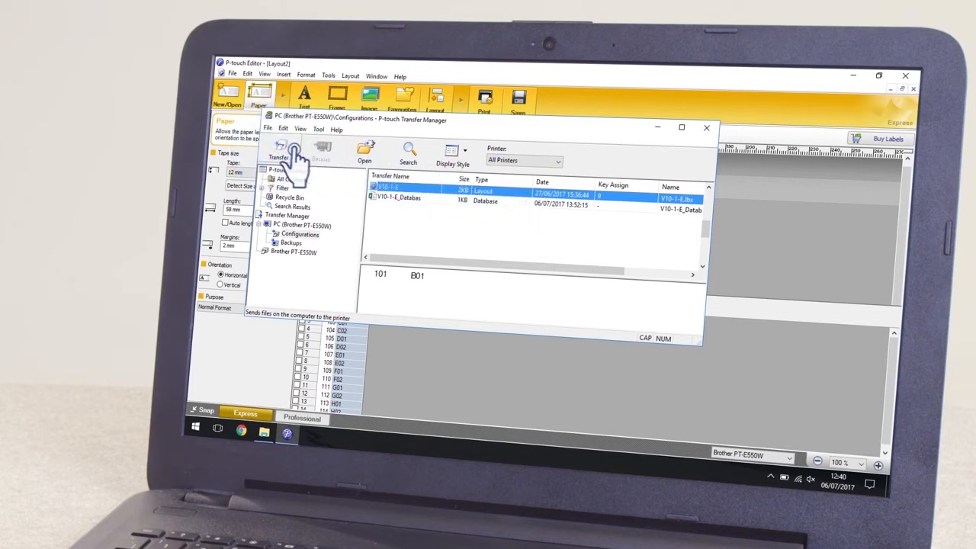
Select the V10-1-E database entry in the Transfer Manager list for sending to the printer
{"action": "left_click", "coordinate": [400, 201]}
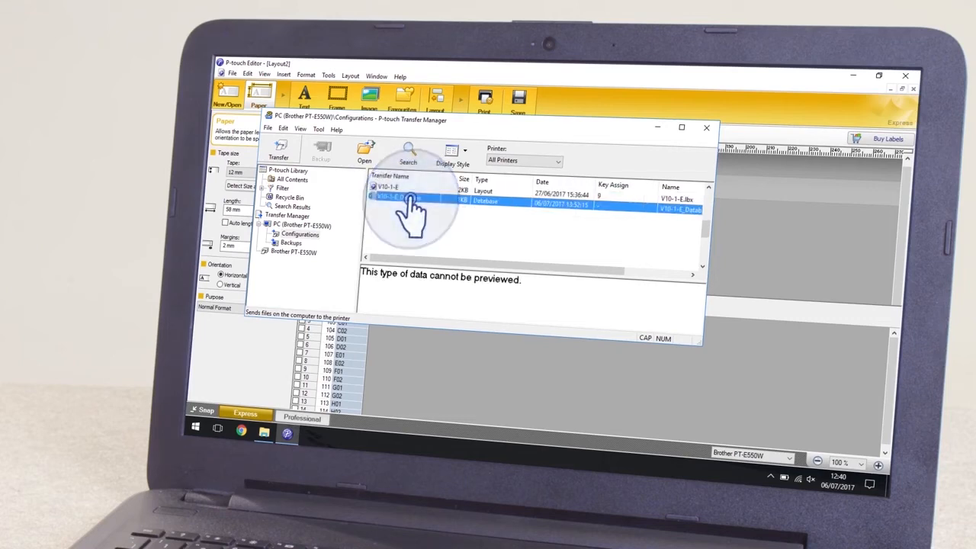